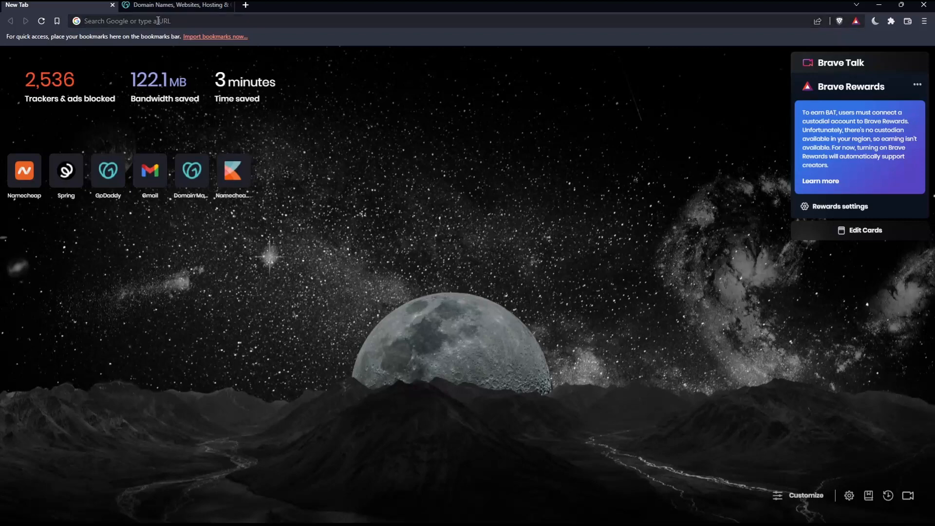
Step: Navigate to godaddy.com from the address bar suggestions
type("godaddy.com")
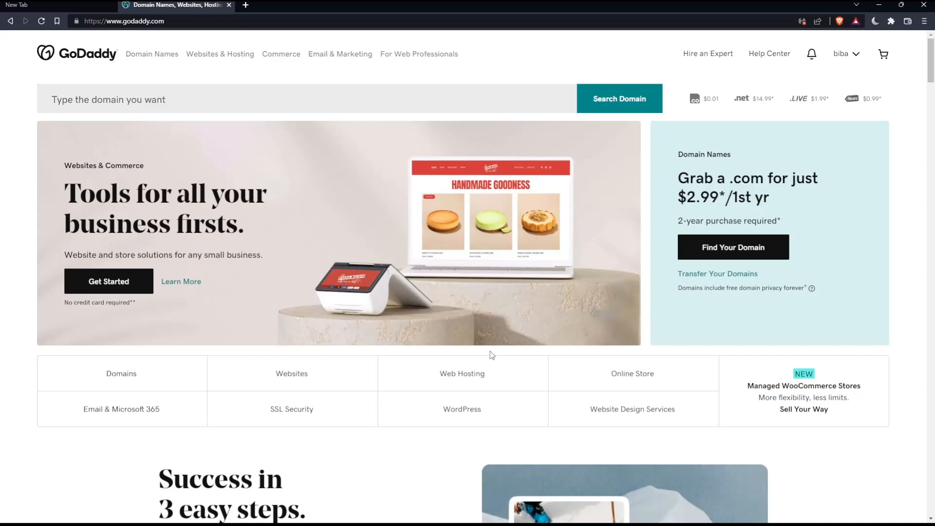
mouse_move(206, 126)
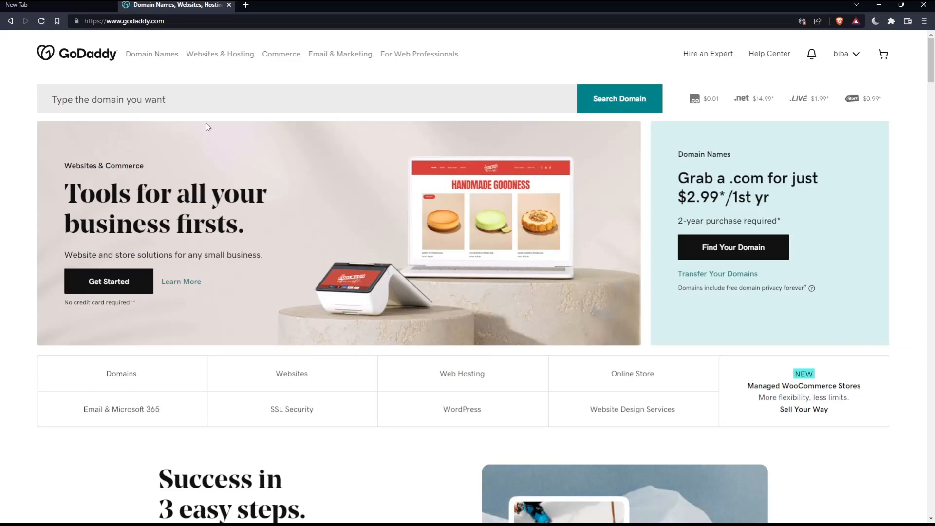
mouse_move(168, 79)
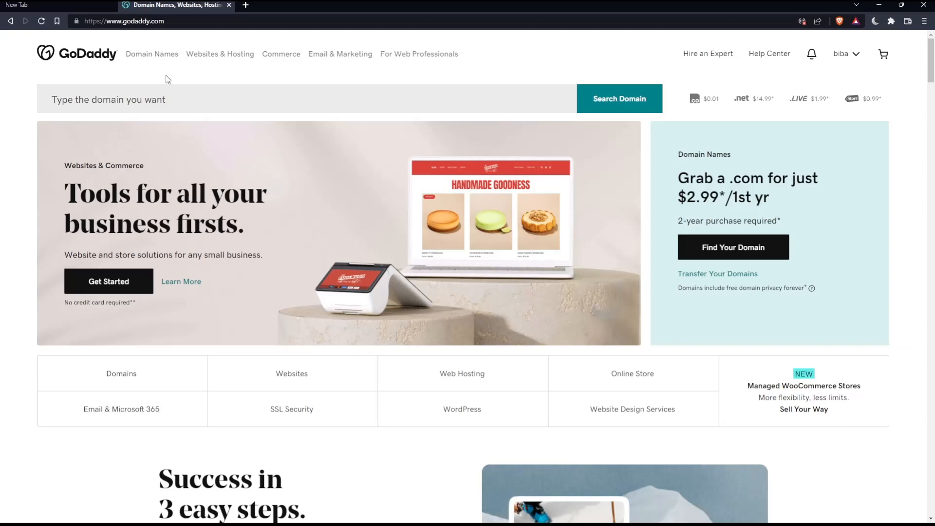
scroll("down", 3)
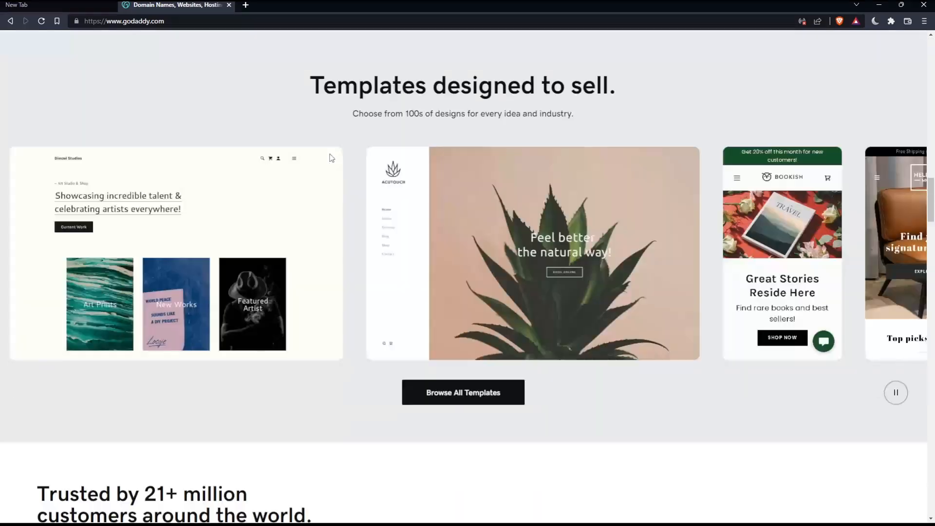
scroll("down", 3)
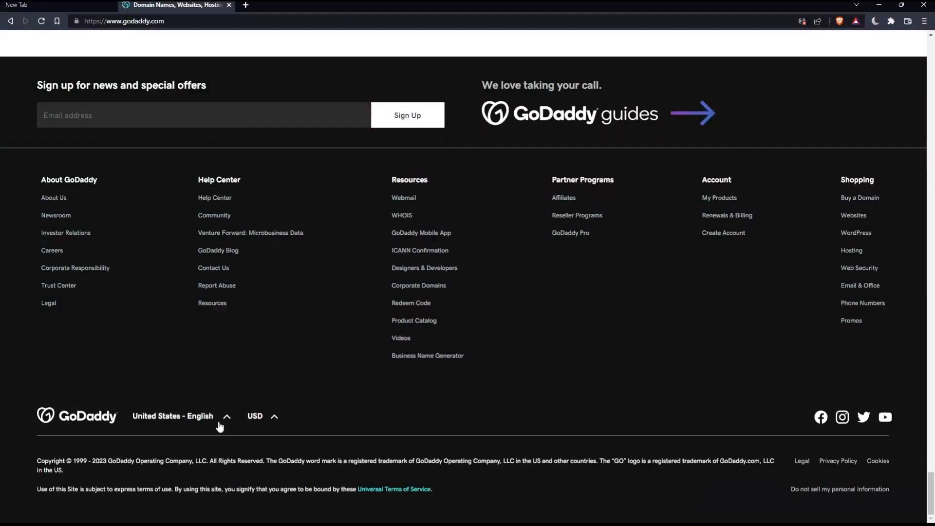
left_click(174, 417)
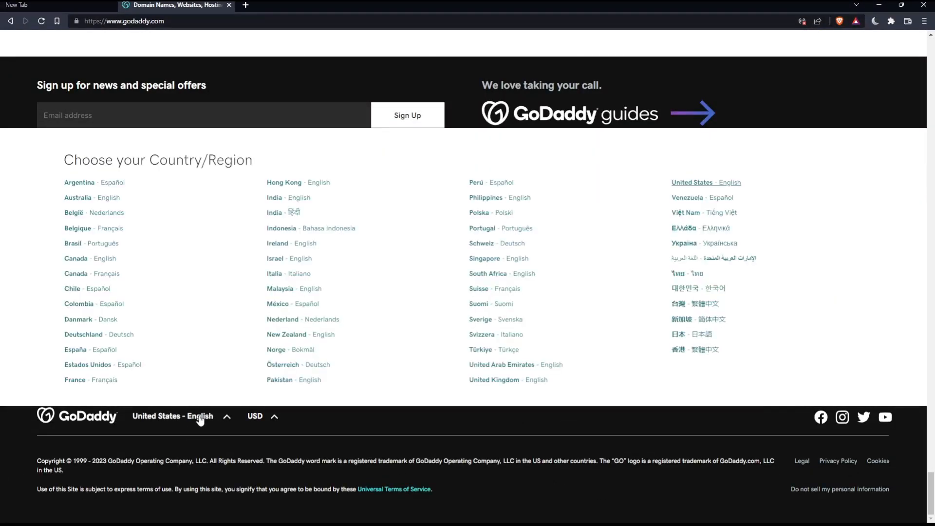
mouse_move(320, 208)
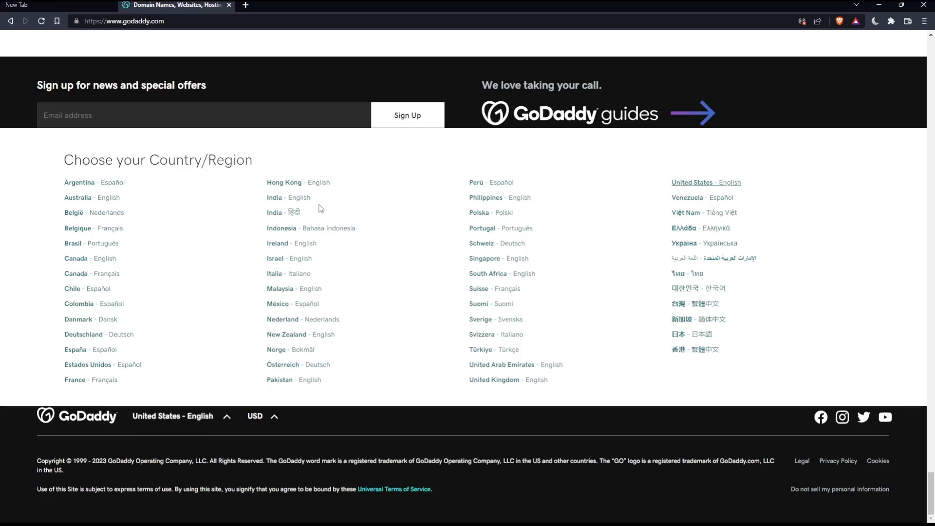
left_click(178, 417)
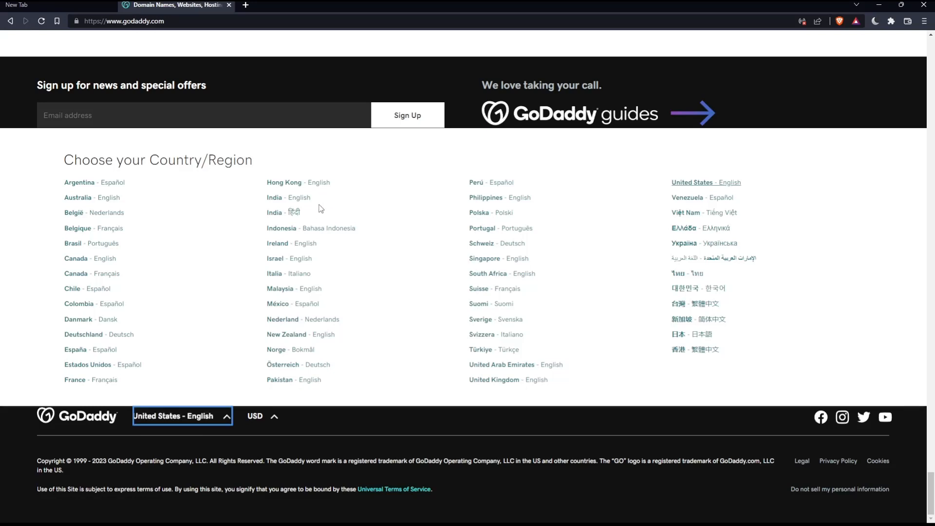
left_click(261, 416)
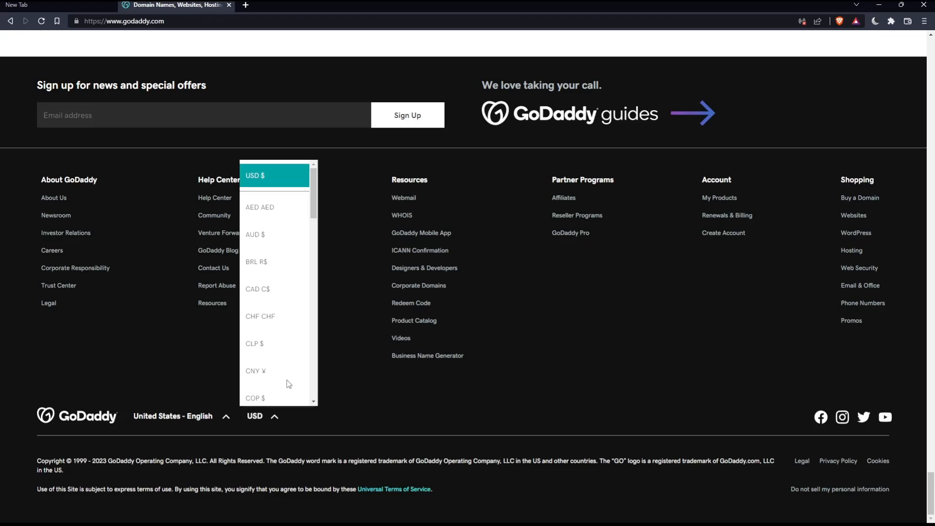
scroll("up", 3)
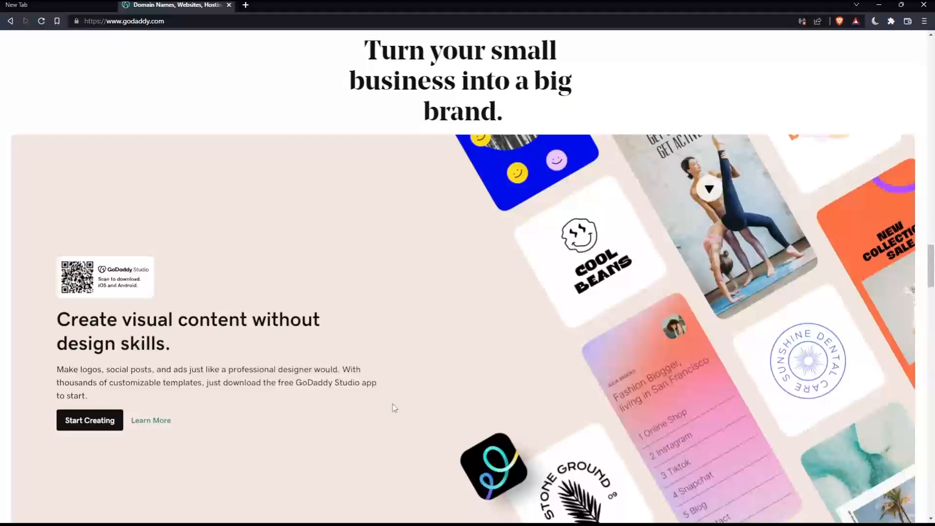
scroll("up", 3)
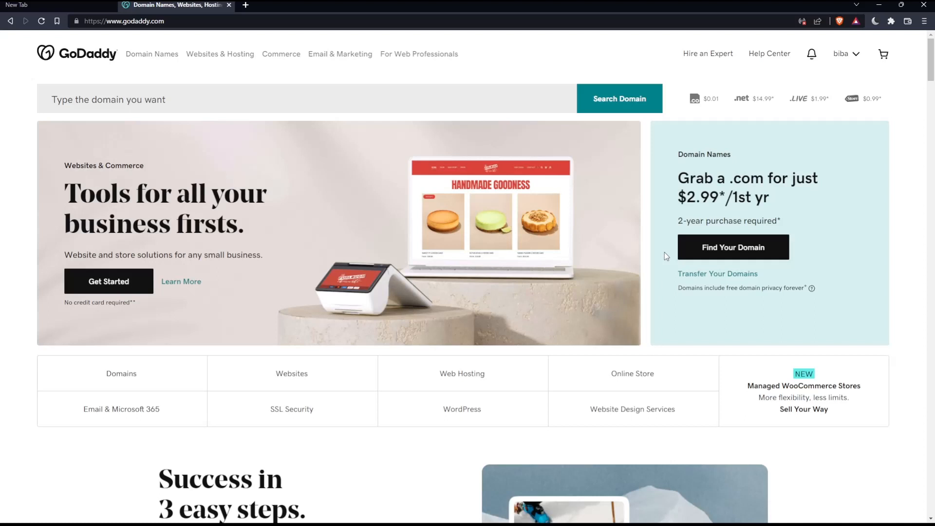
mouse_move(728, 212)
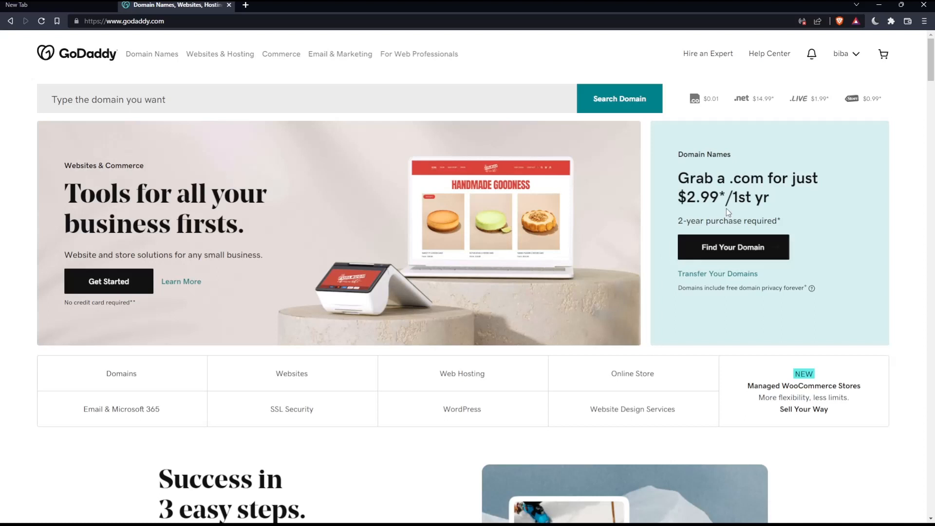
left_click(845, 53)
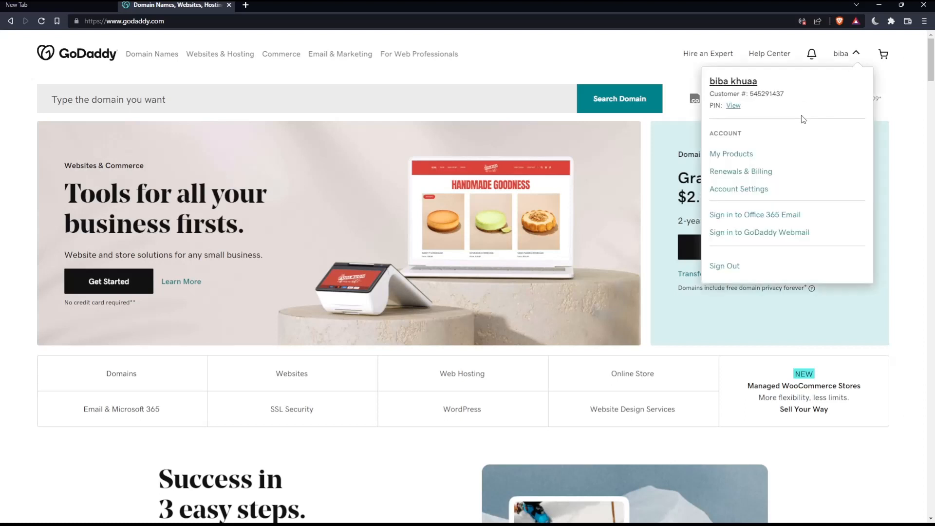
mouse_move(759, 176)
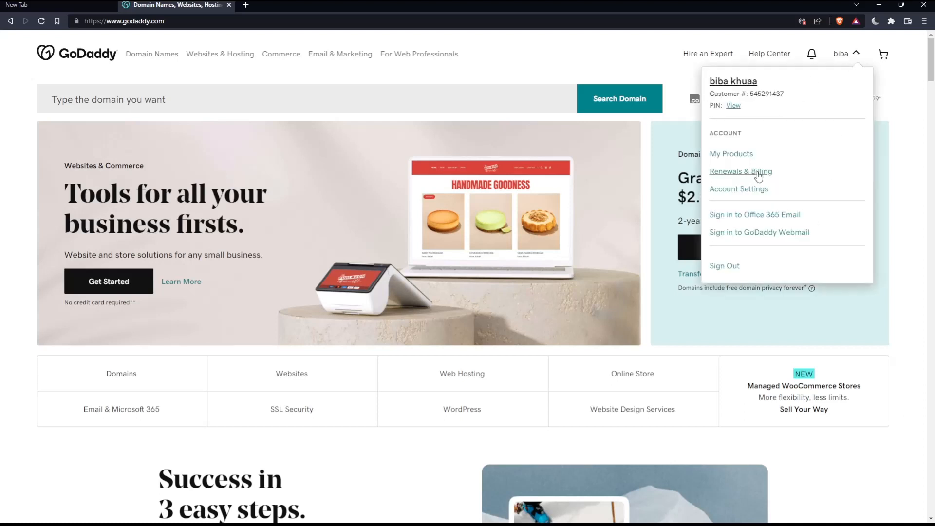
left_click(554, 62)
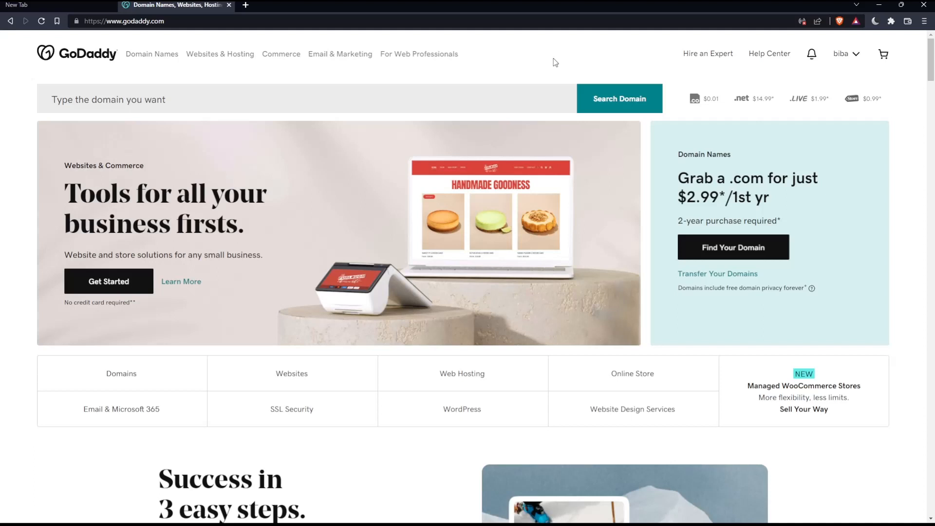
mouse_move(445, 305)
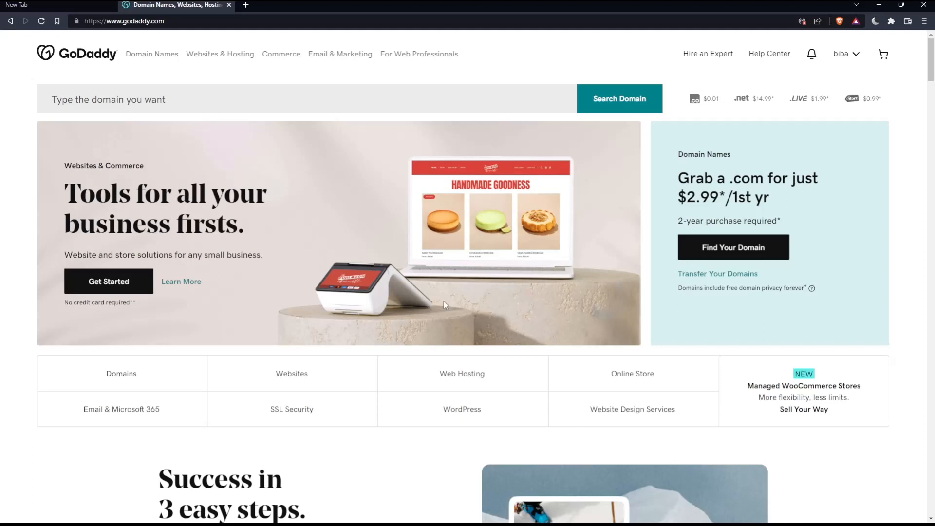
mouse_move(500, 283)
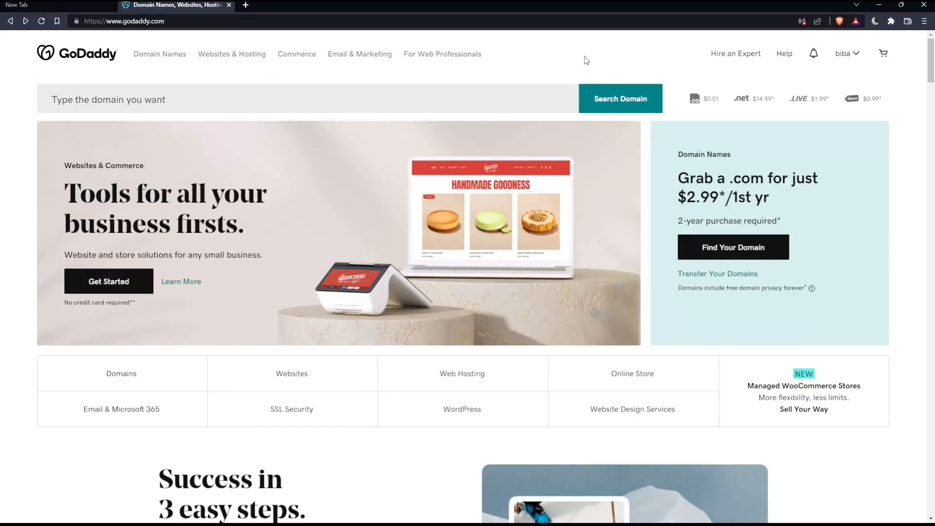
mouse_move(481, 212)
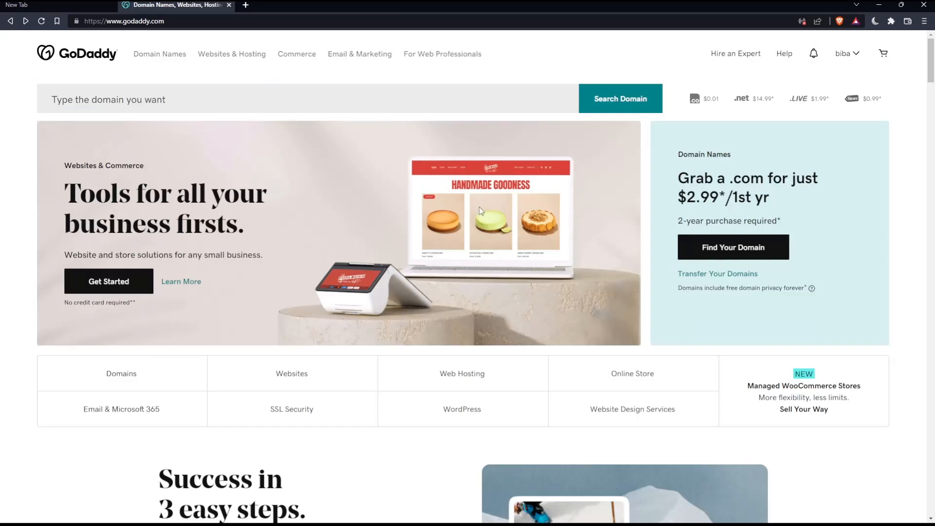
mouse_move(444, 222)
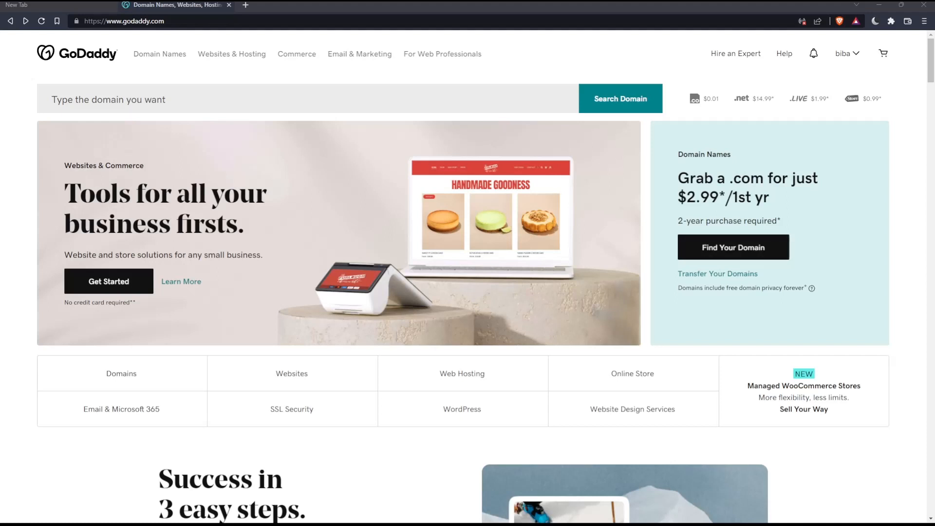
Step: Go to My Products via the account menu and expand Websites + Marketing
left_click(844, 54)
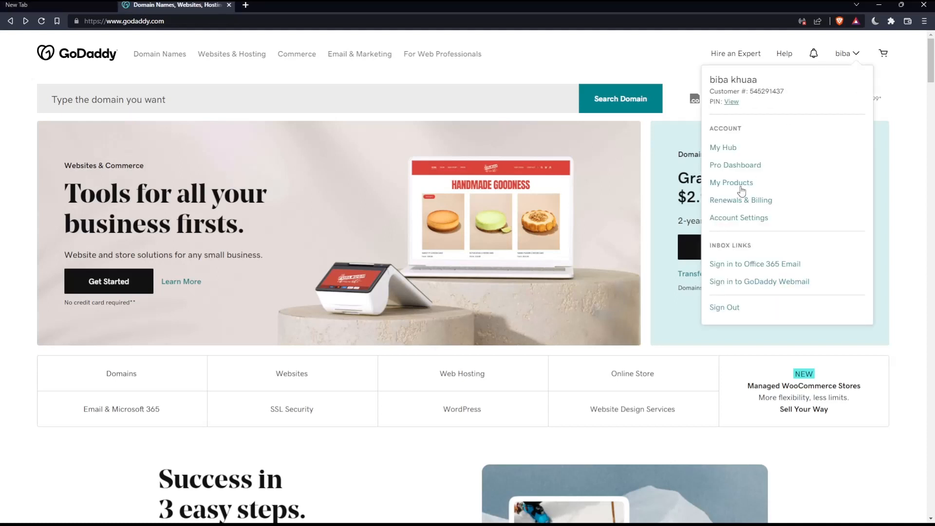
left_click(732, 183)
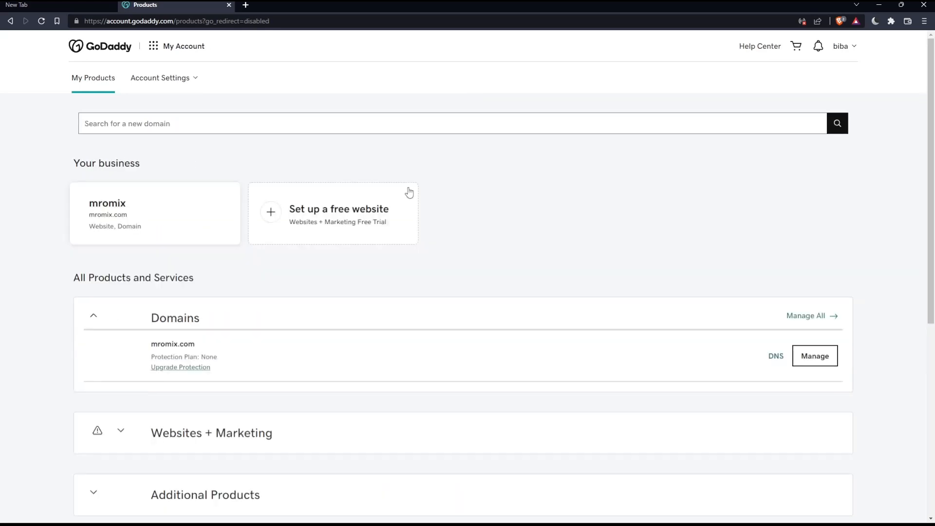
scroll("down", 3)
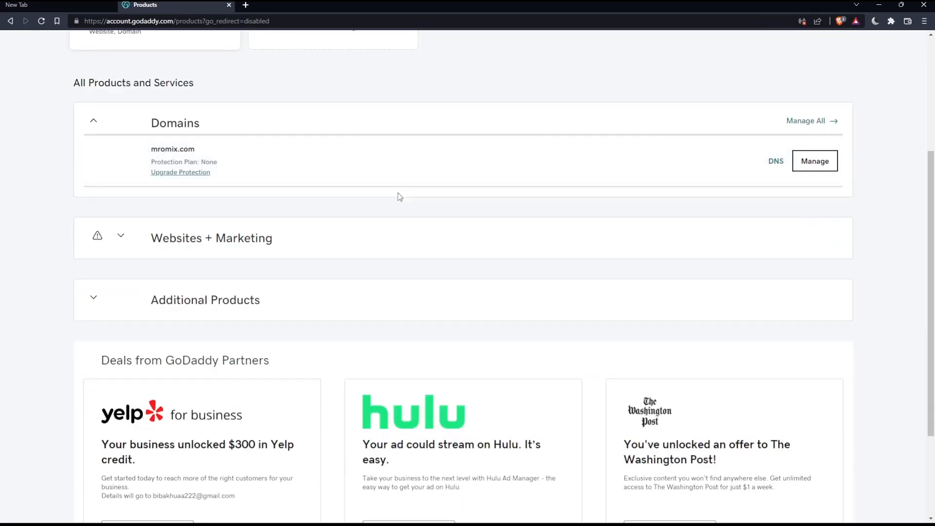
mouse_move(171, 275)
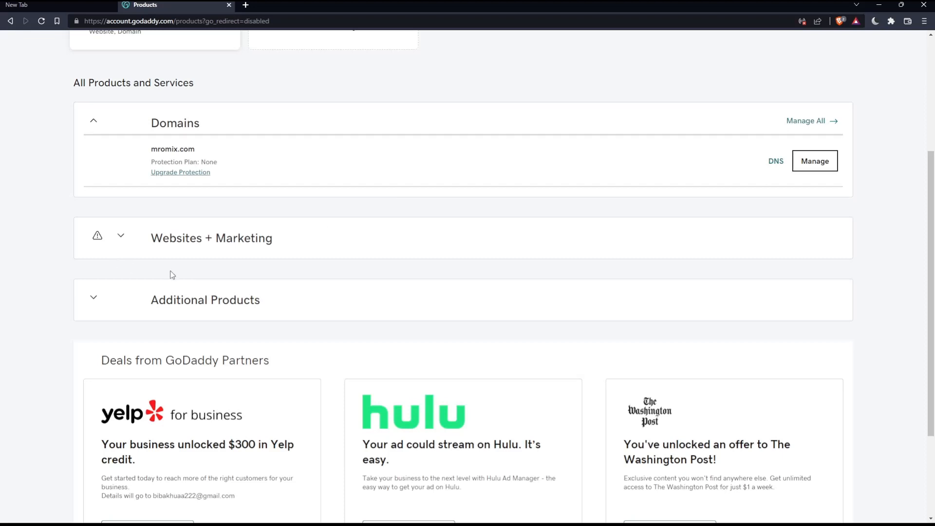
mouse_move(164, 125)
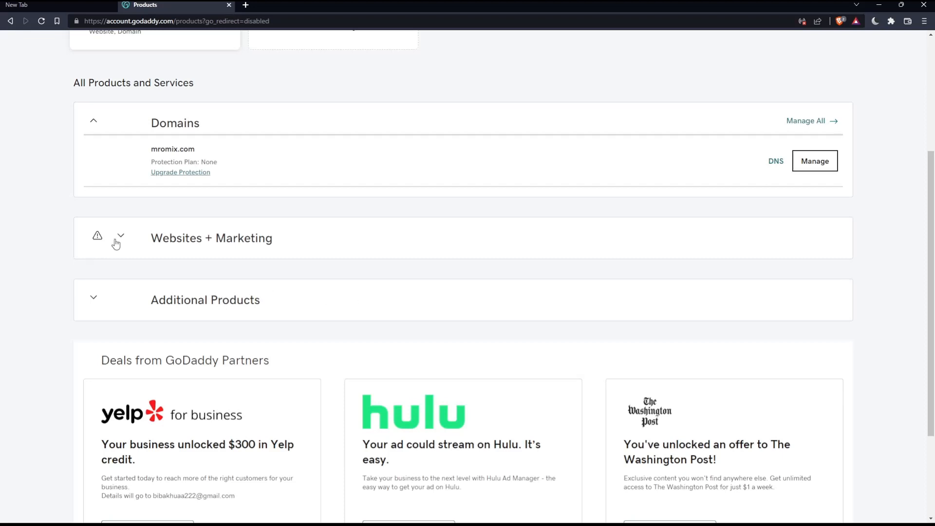
left_click(93, 121)
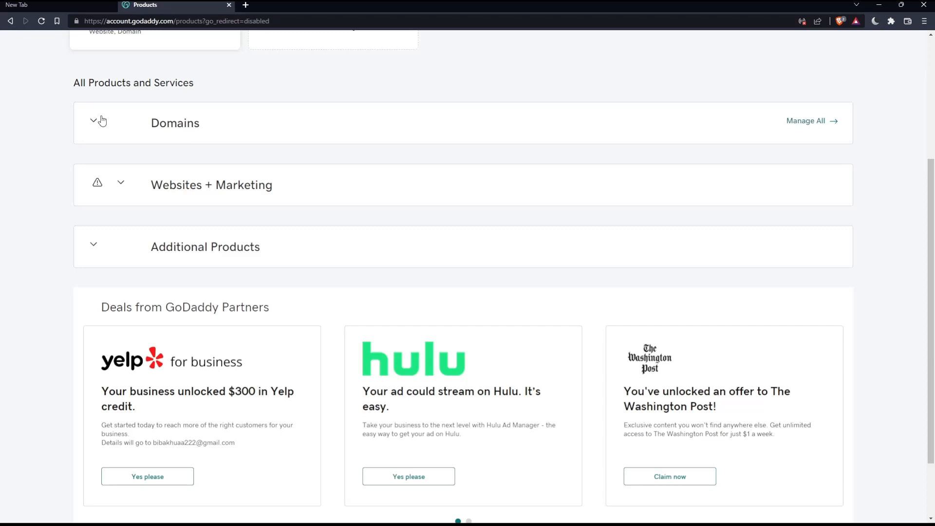
mouse_move(189, 187)
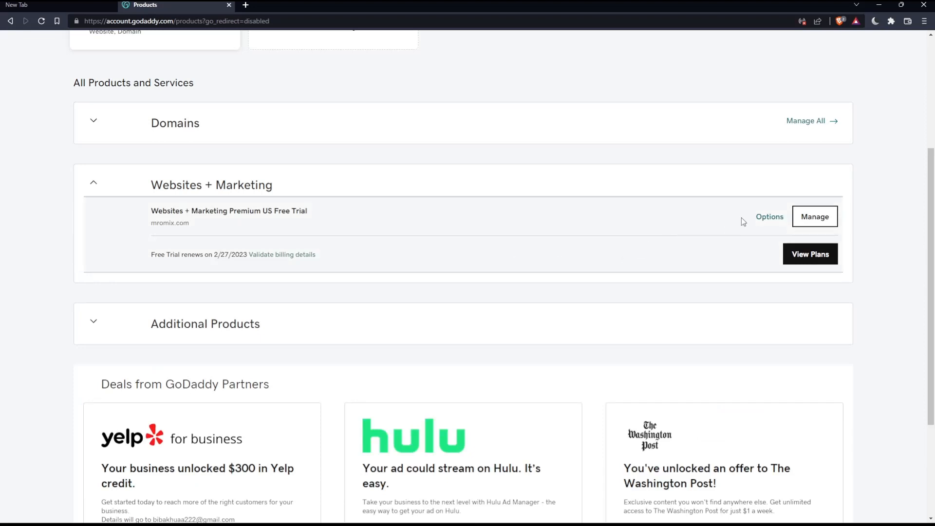
mouse_move(185, 200)
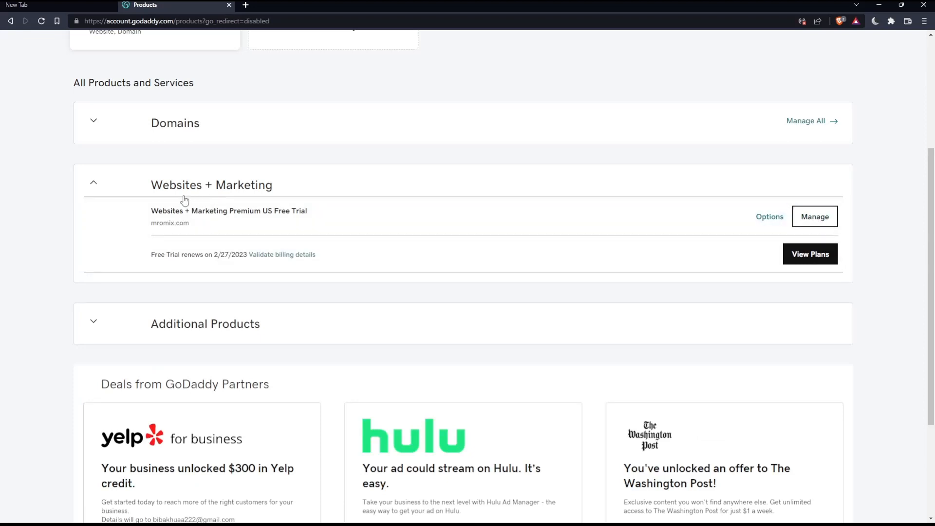